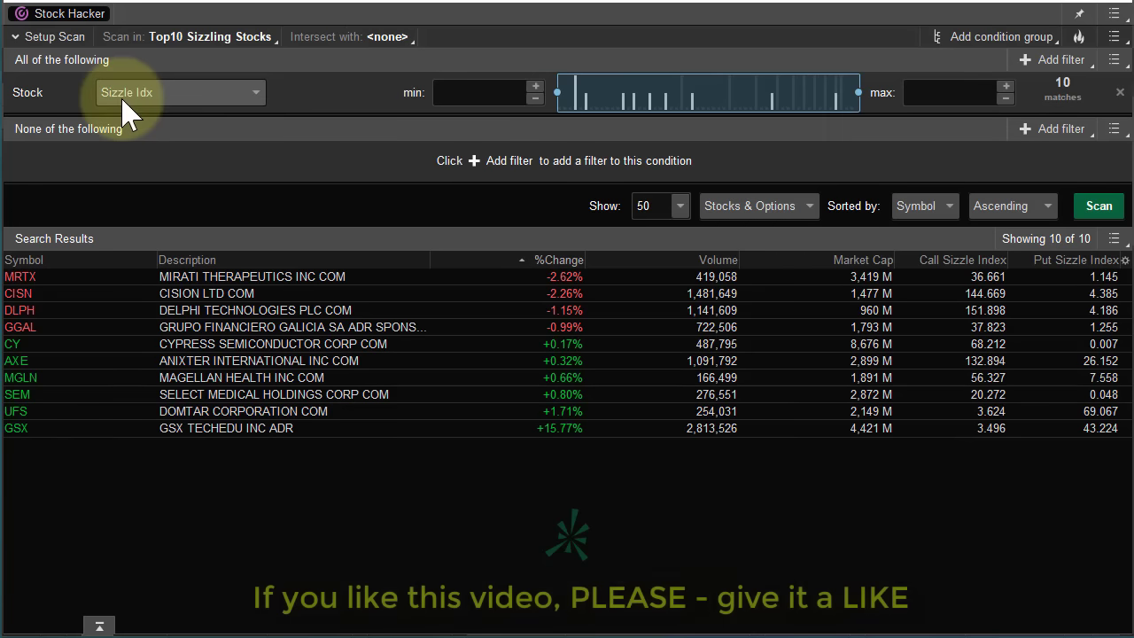
mouse_move(174, 108)
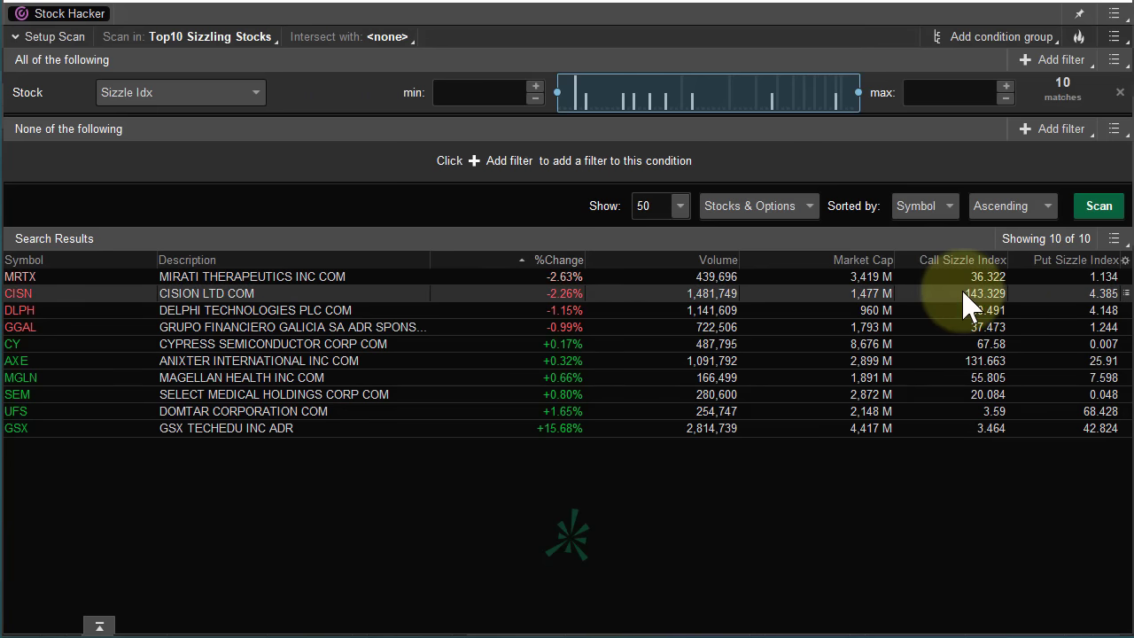
mouse_move(975, 460)
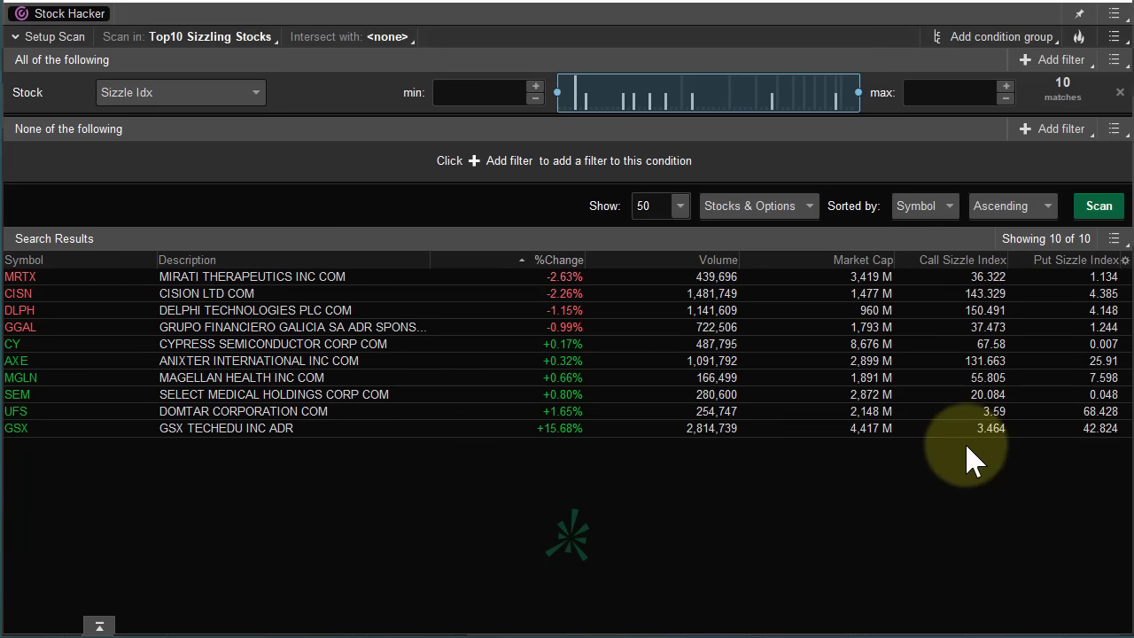
mouse_move(1077, 457)
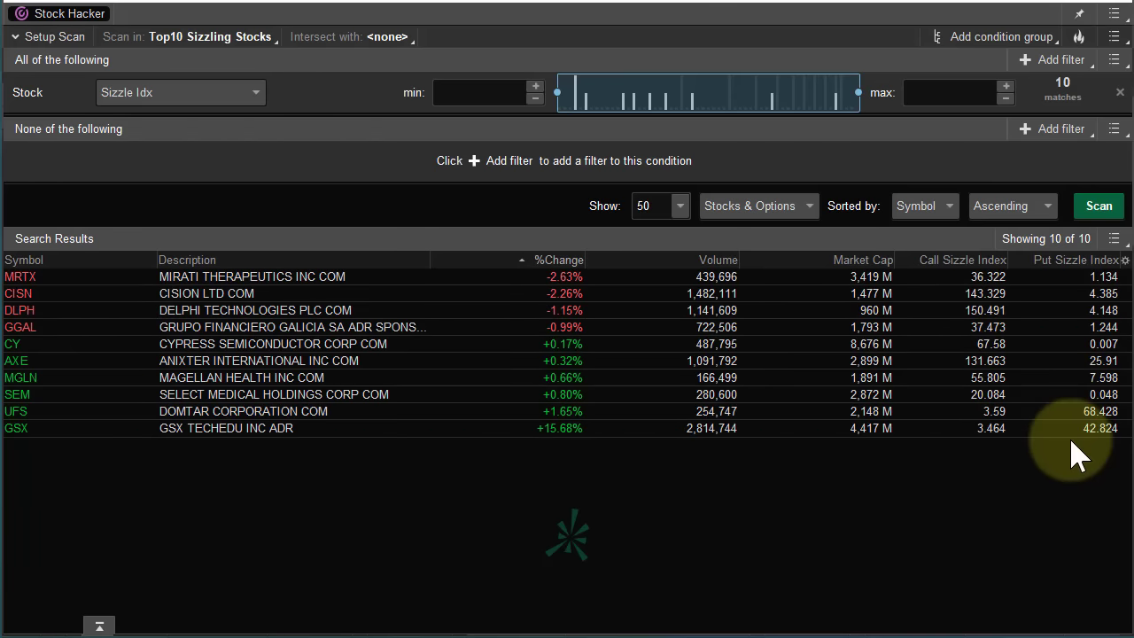
mouse_move(196, 517)
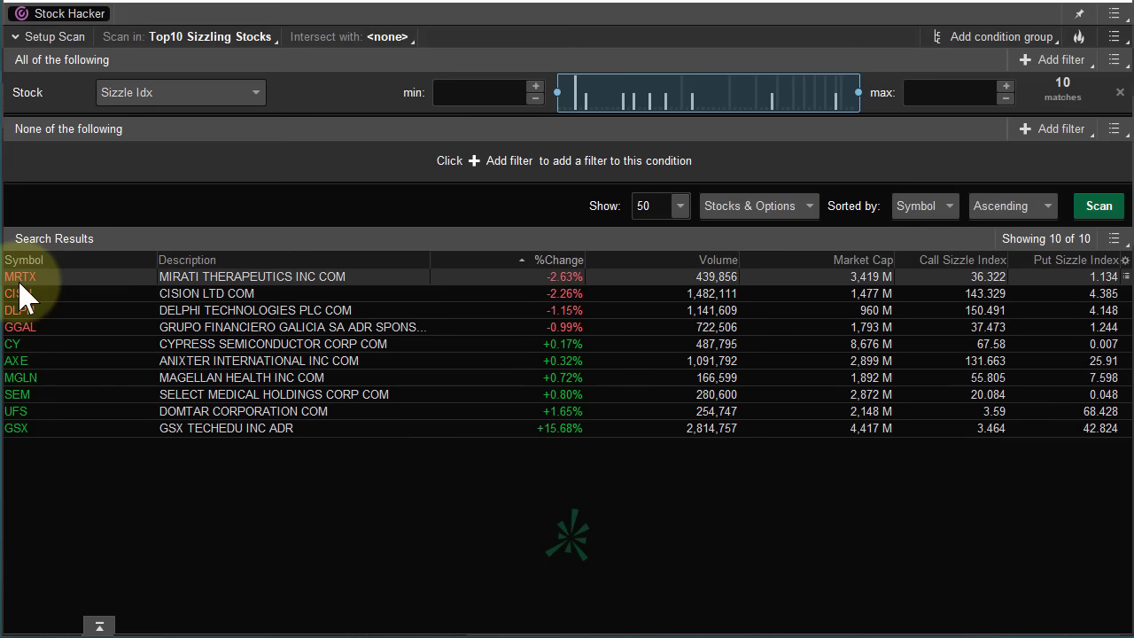
mouse_move(245, 298)
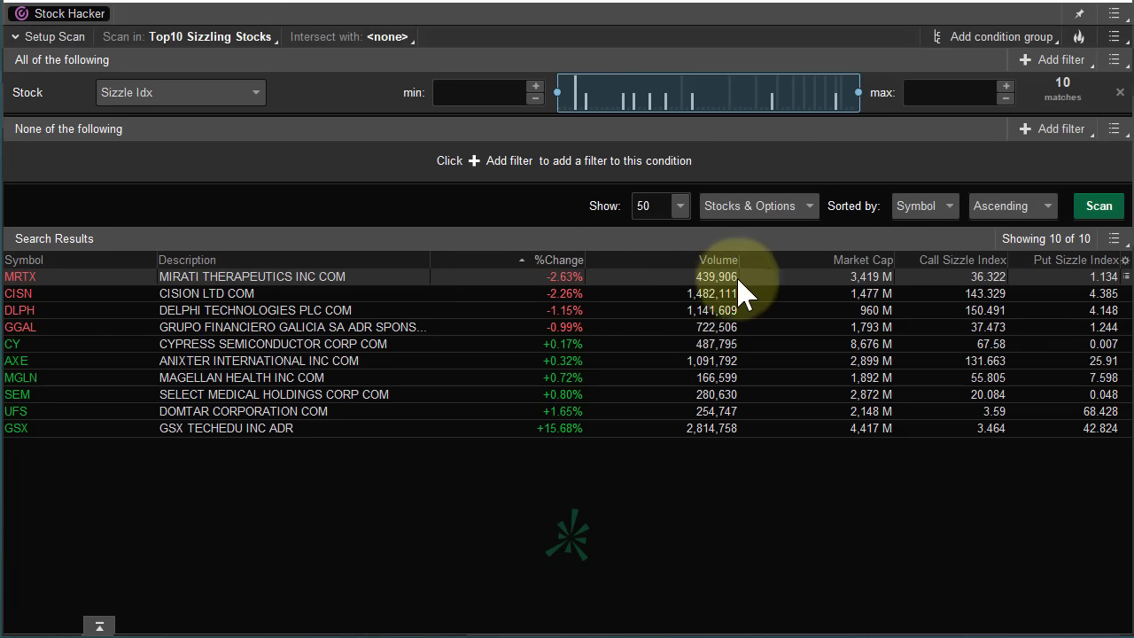
mouse_move(854, 292)
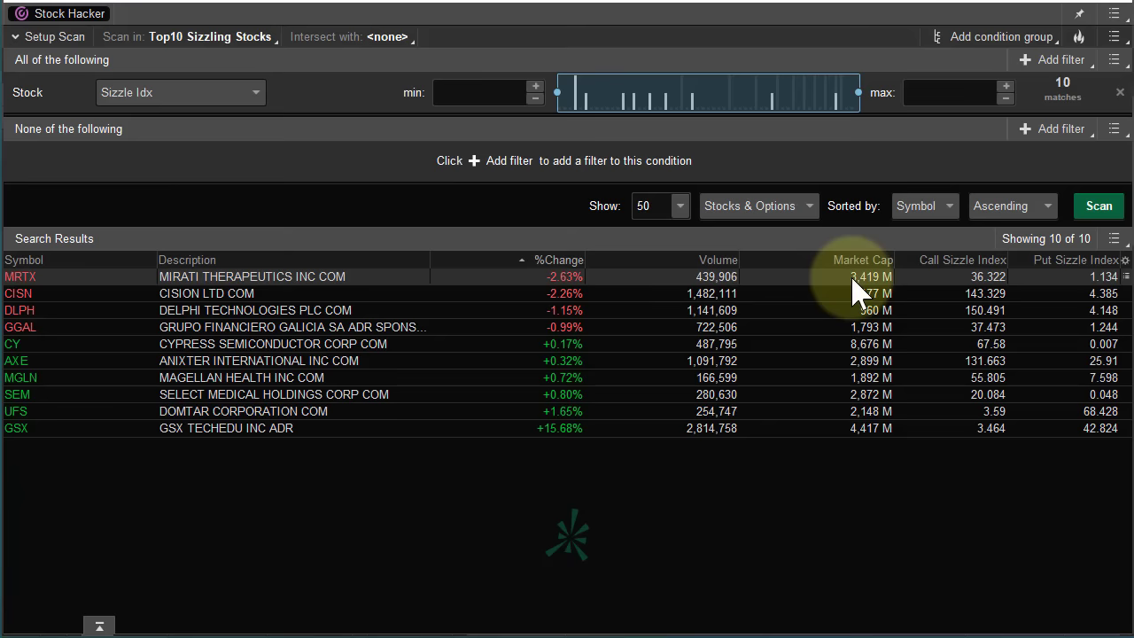
mouse_move(230, 563)
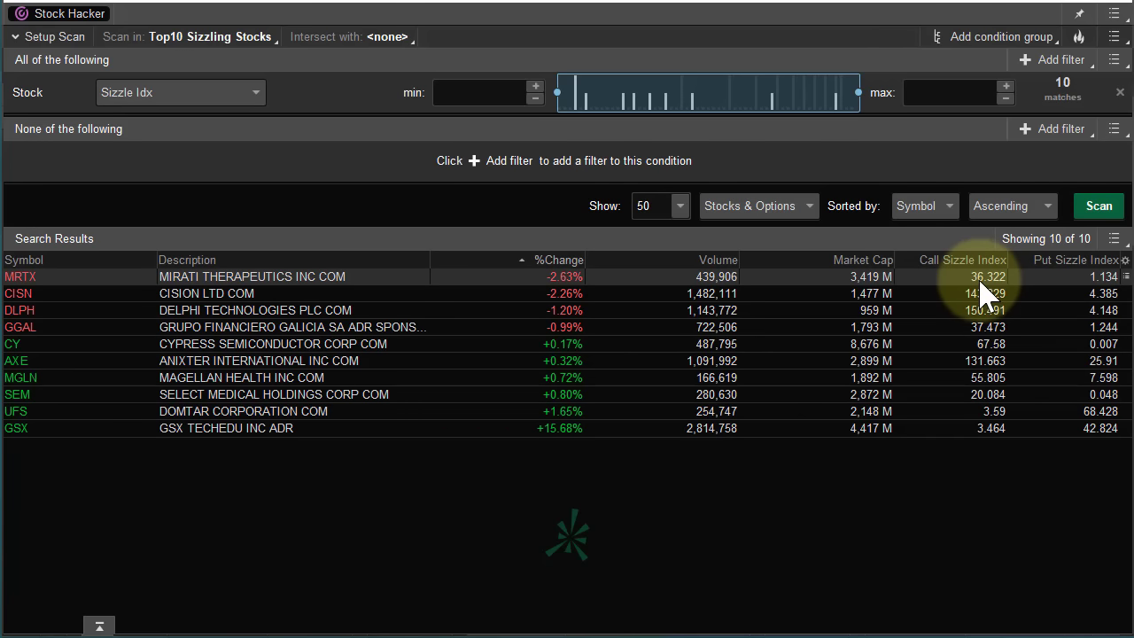
mouse_move(942, 367)
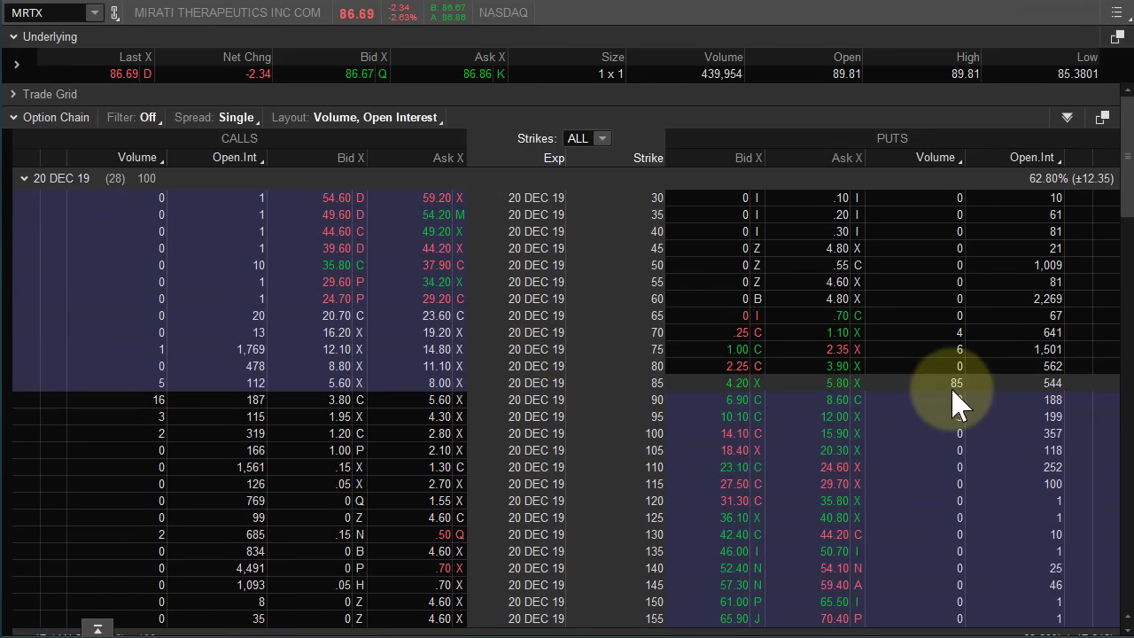
mouse_move(127, 416)
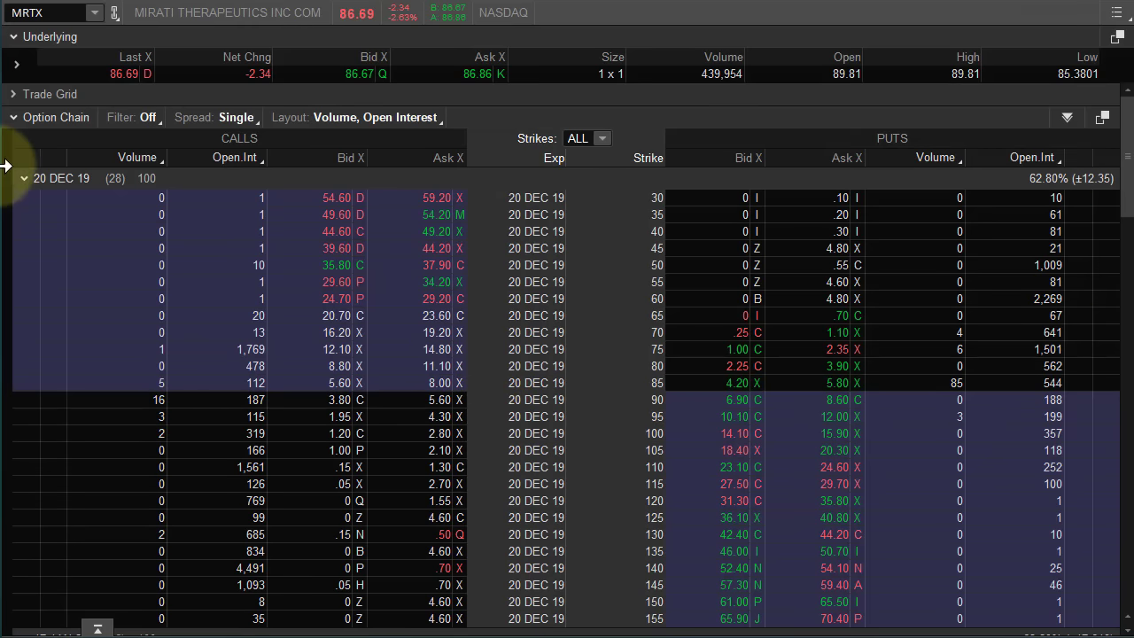
Collapse the 20 DEC 19 expiration so the 17 JAN 20 series shows in the MRTX chain
left_click(25, 202)
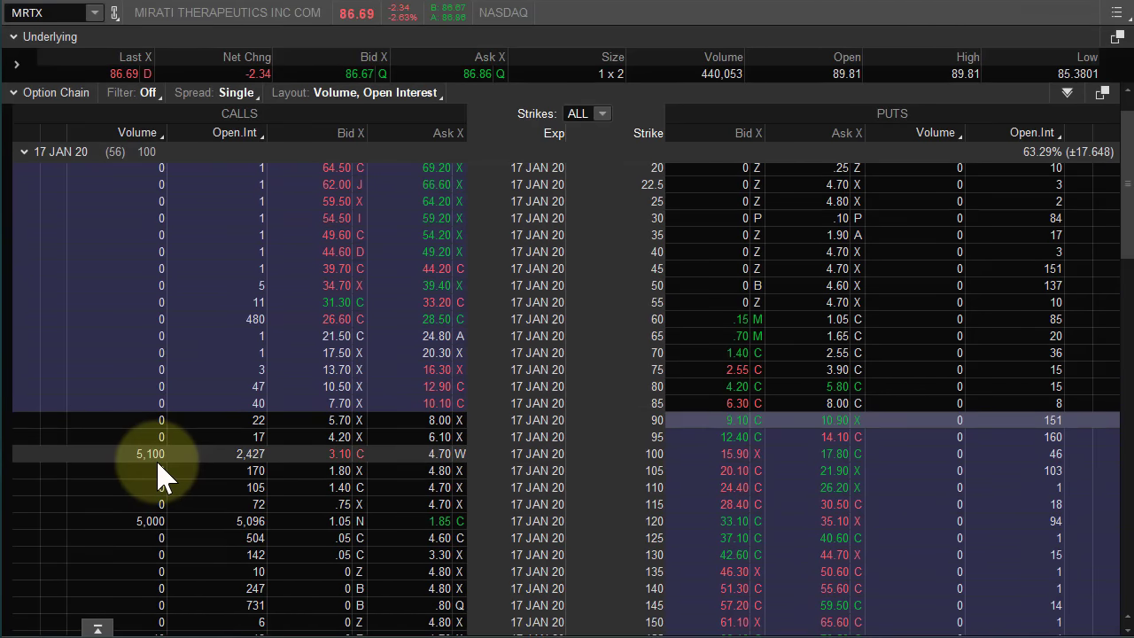
mouse_move(723, 85)
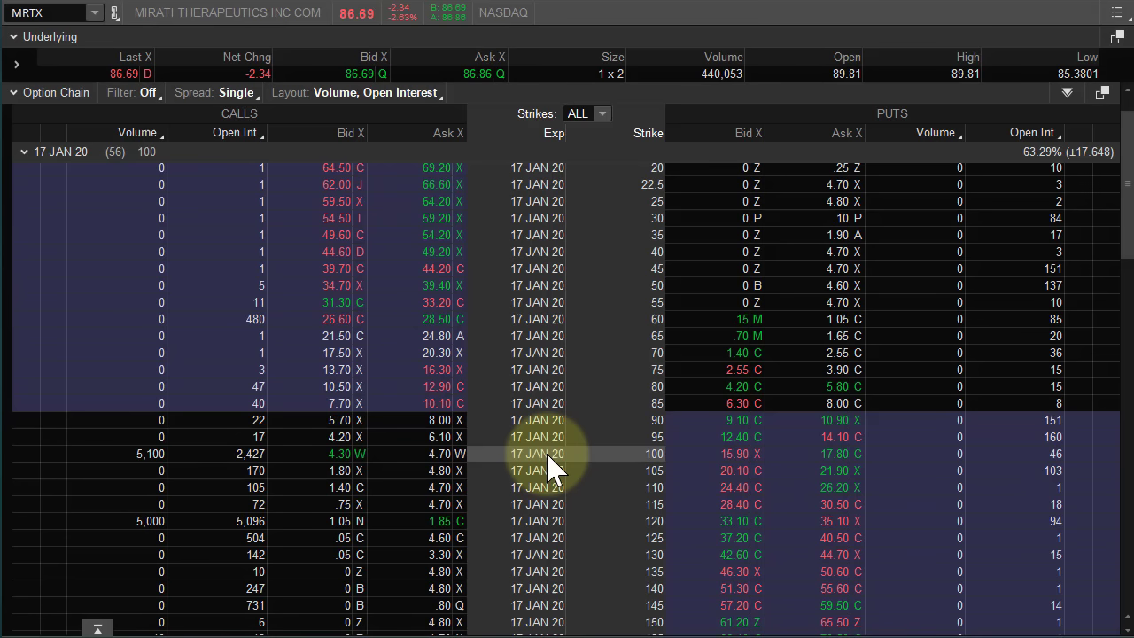
mouse_move(163, 487)
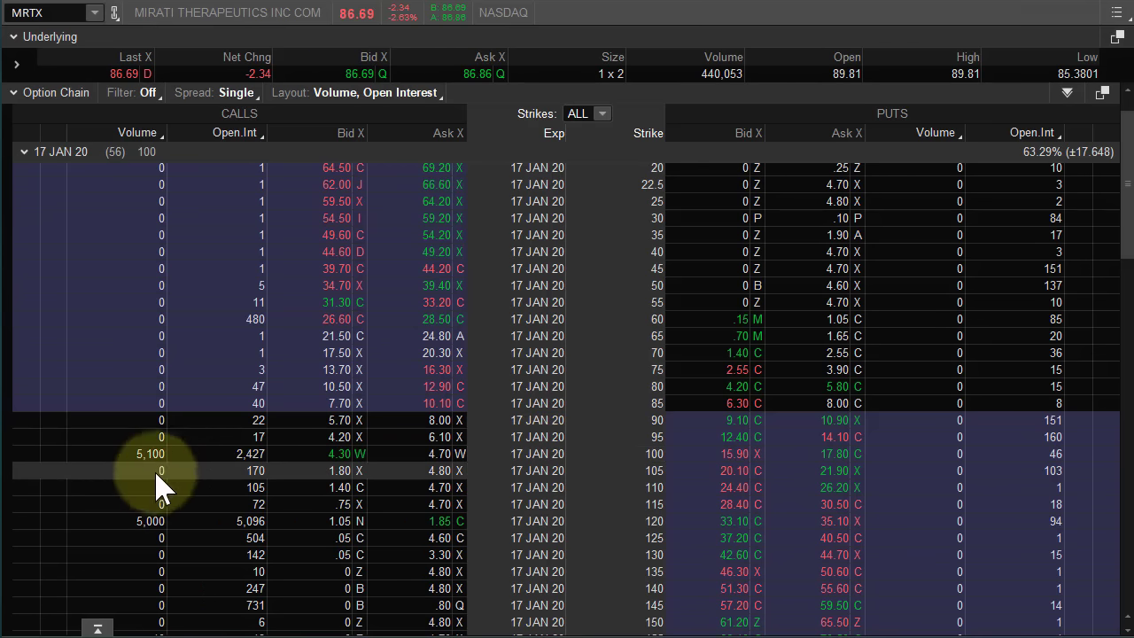
mouse_move(151, 510)
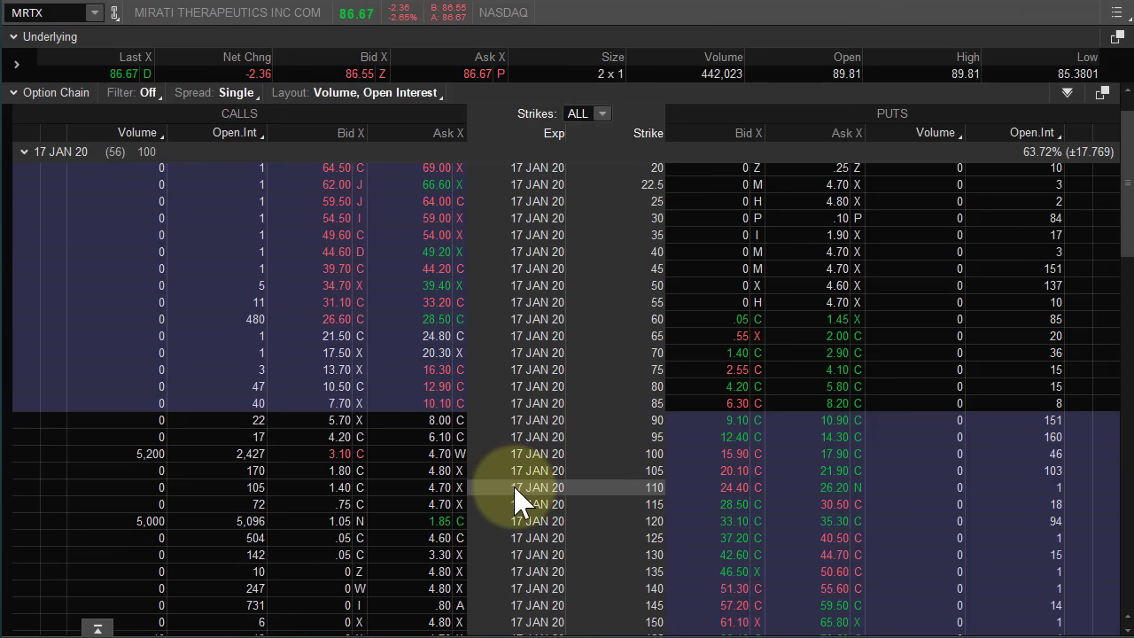
mouse_move(522, 422)
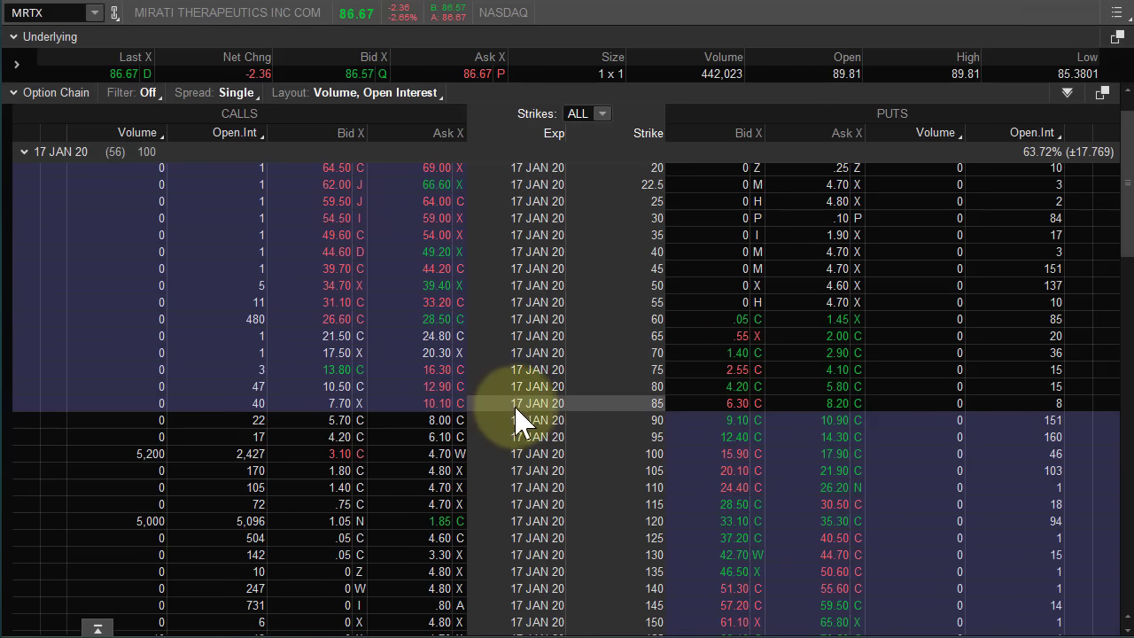
mouse_move(523, 538)
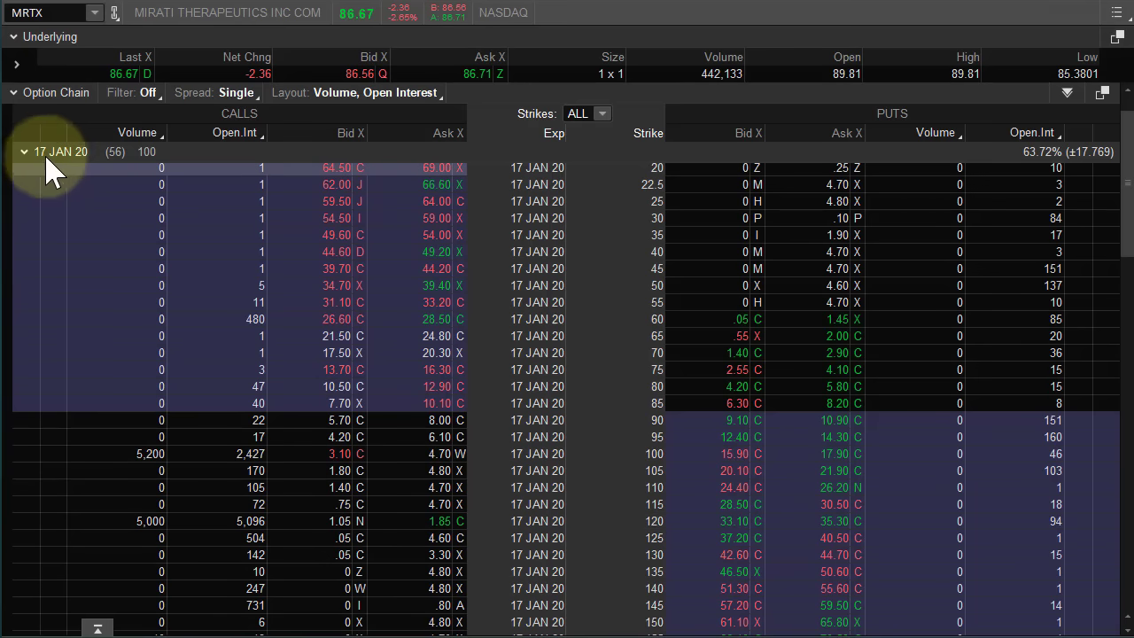
left_click(24, 153)
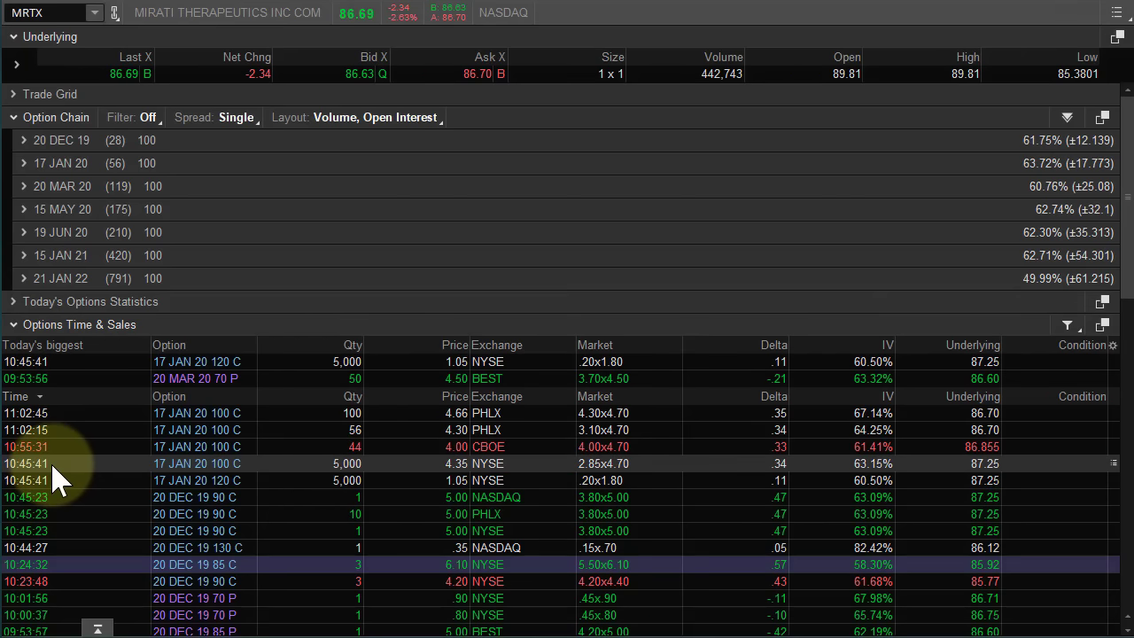
mouse_move(244, 482)
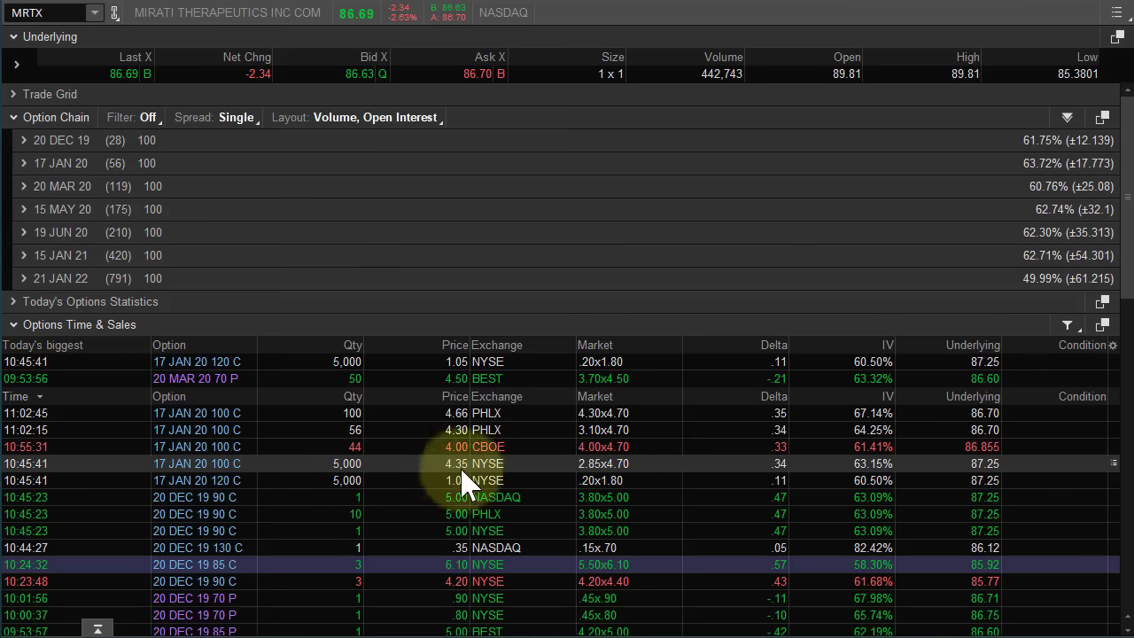
mouse_move(602, 481)
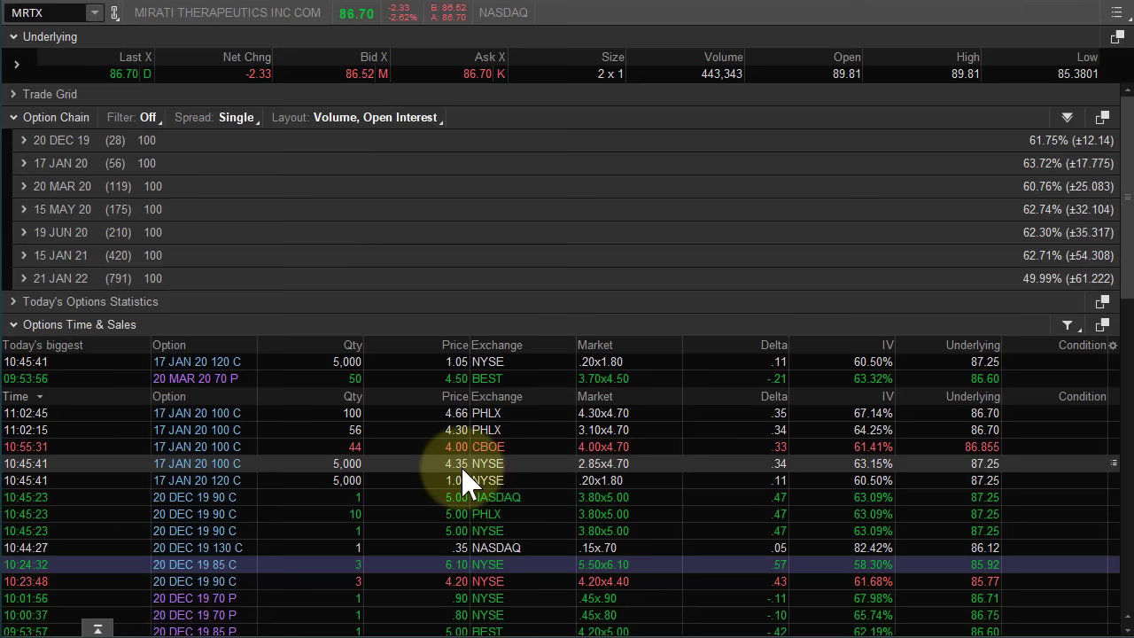
mouse_move(850, 478)
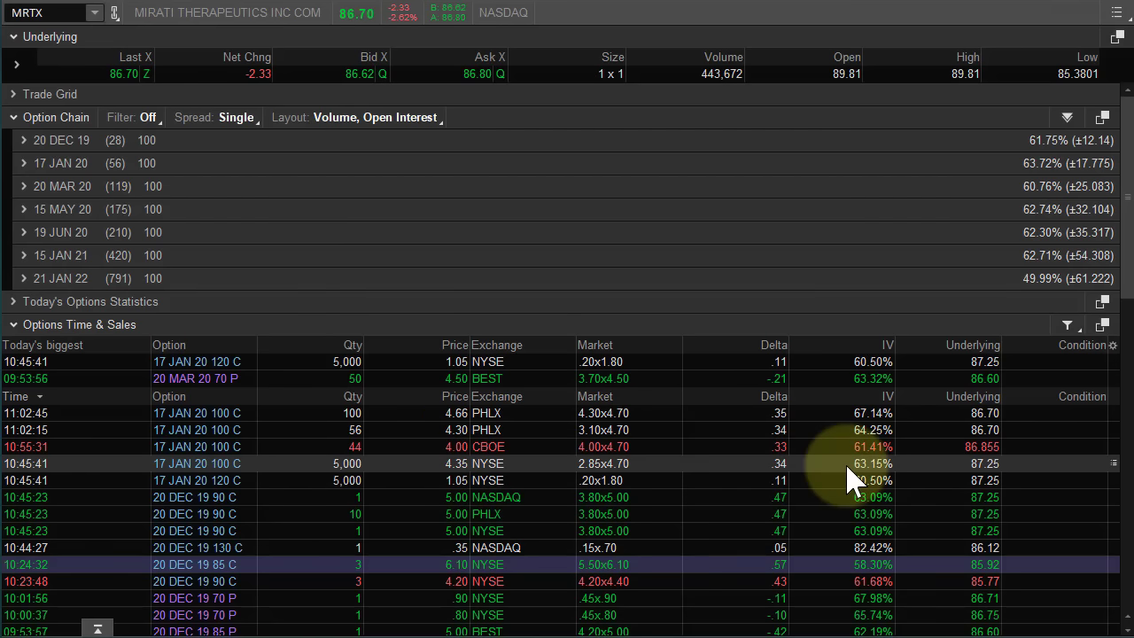
mouse_move(965, 492)
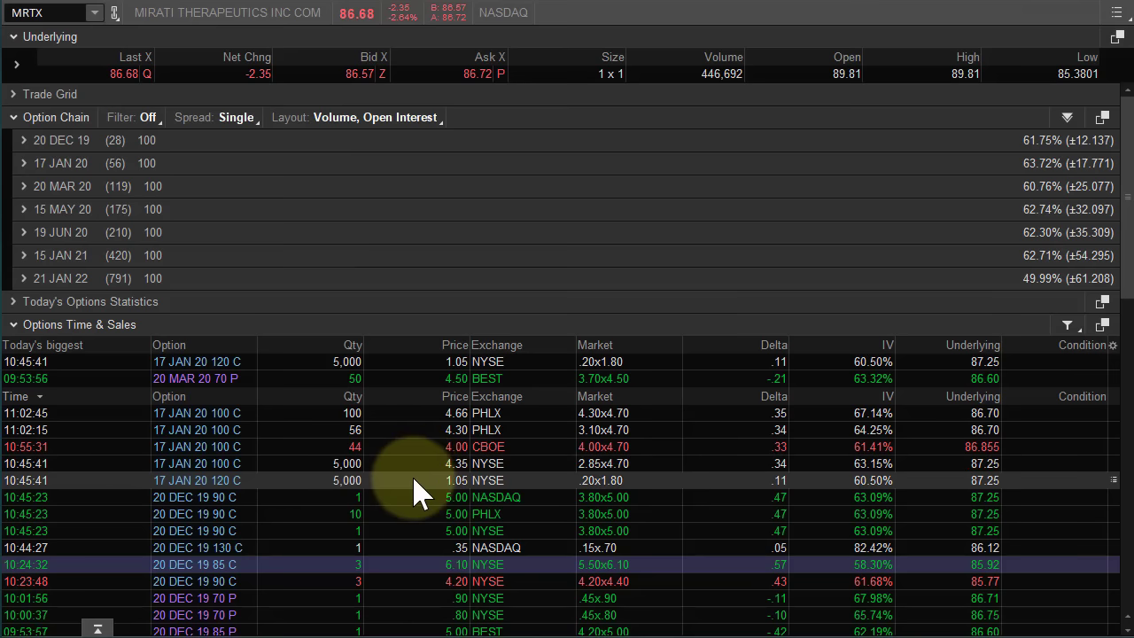
mouse_move(457, 487)
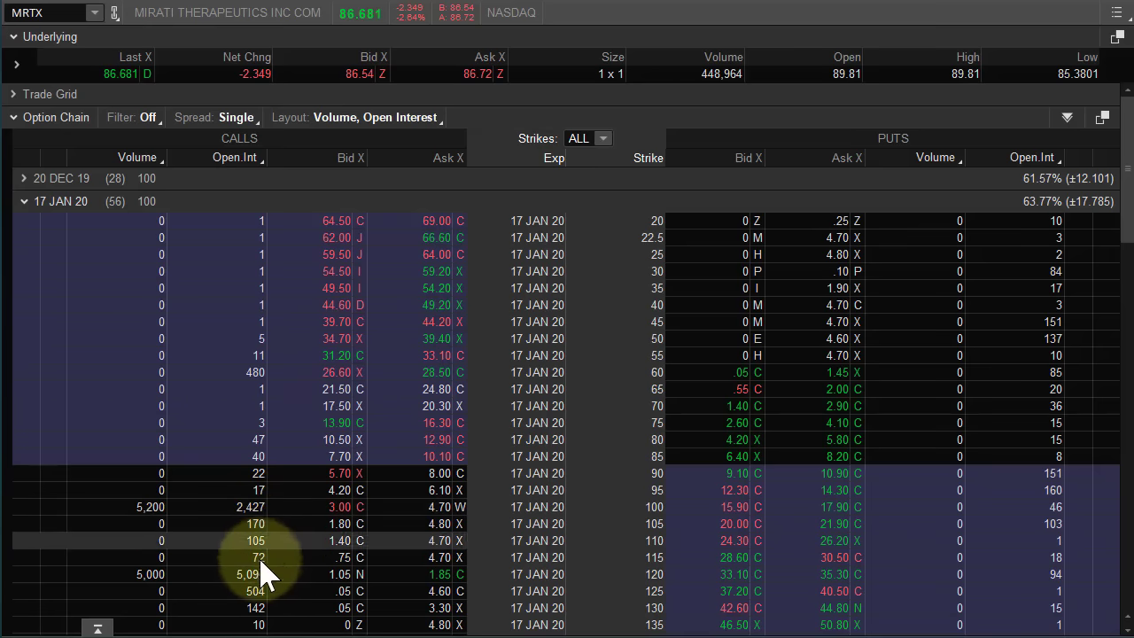
mouse_move(115, 202)
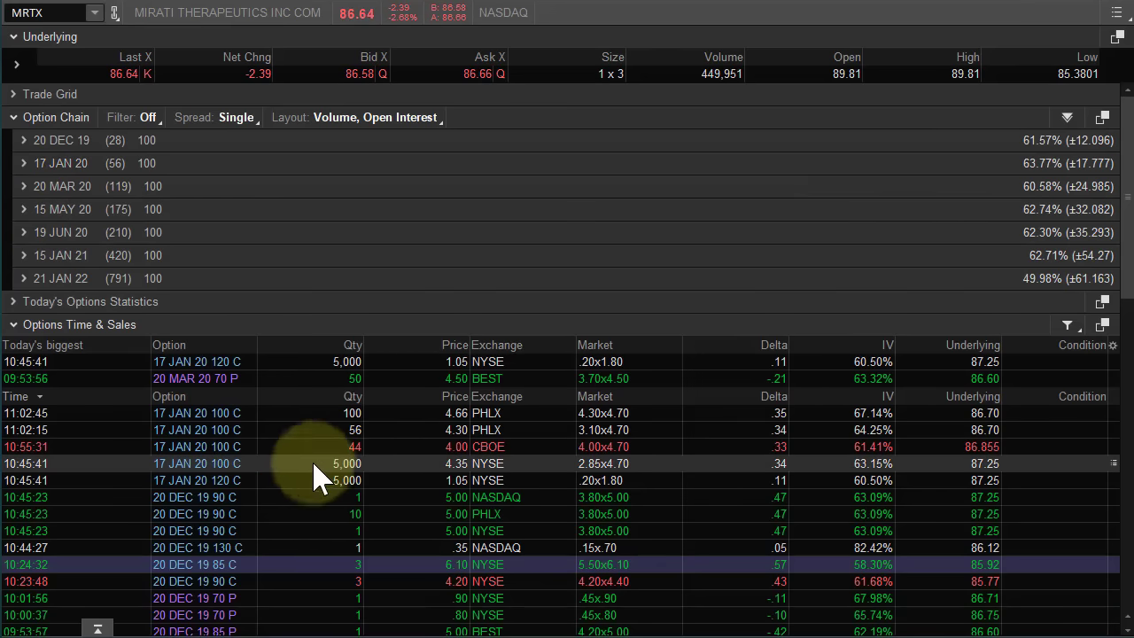
mouse_move(32, 478)
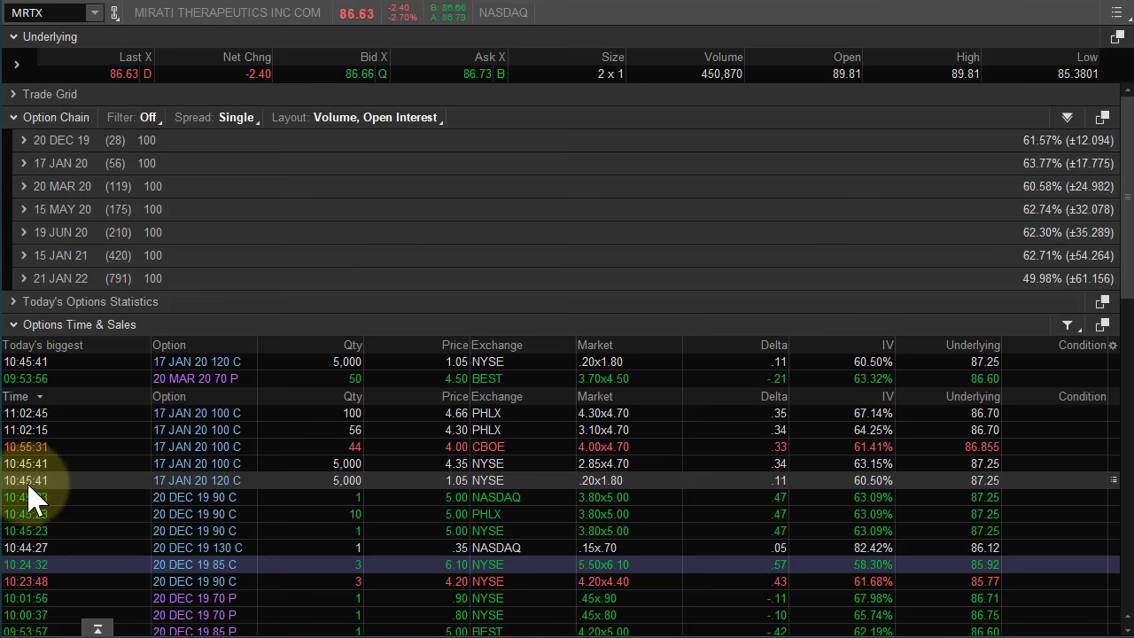
mouse_move(44, 496)
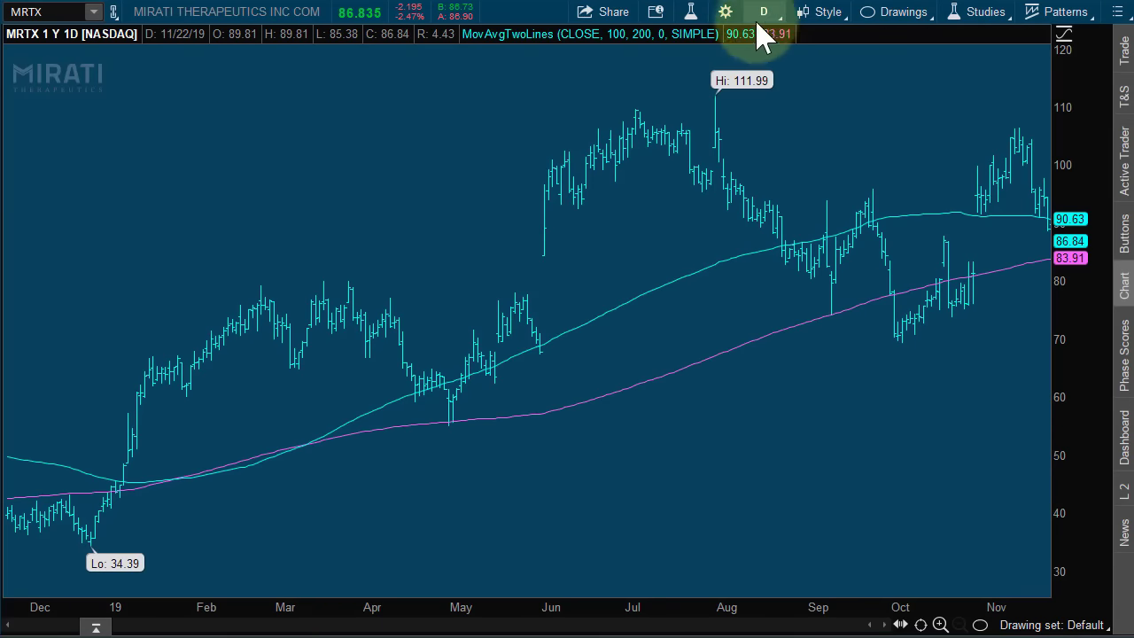
Switch the MRTX chart from 1Y 1D to a 1D 1m intraday view
left_click(762, 10)
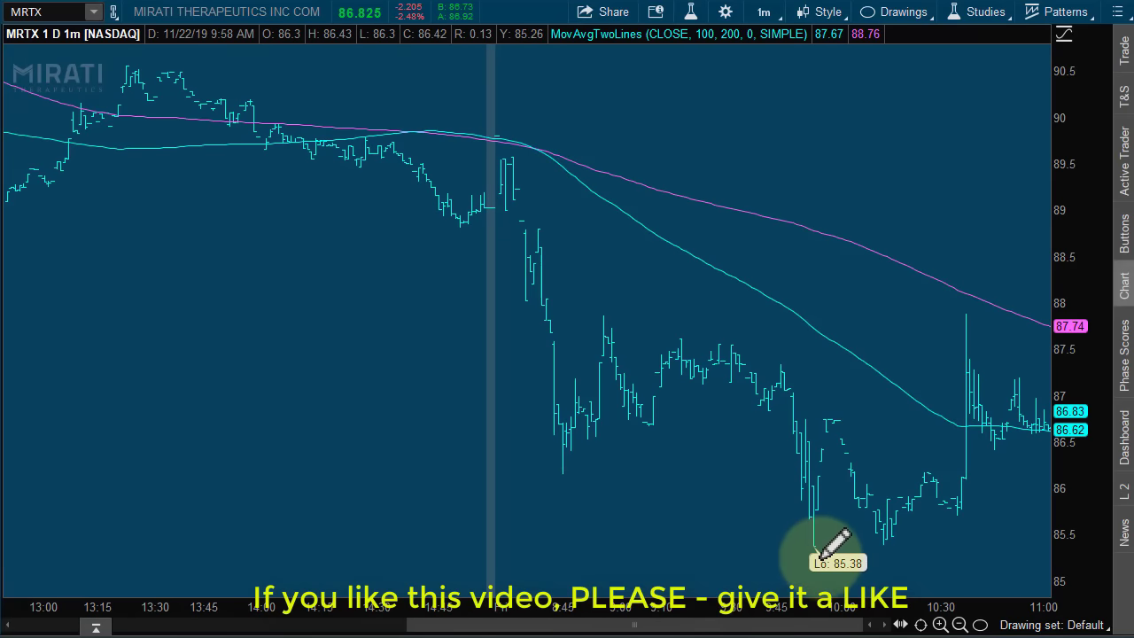
mouse_move(709, 535)
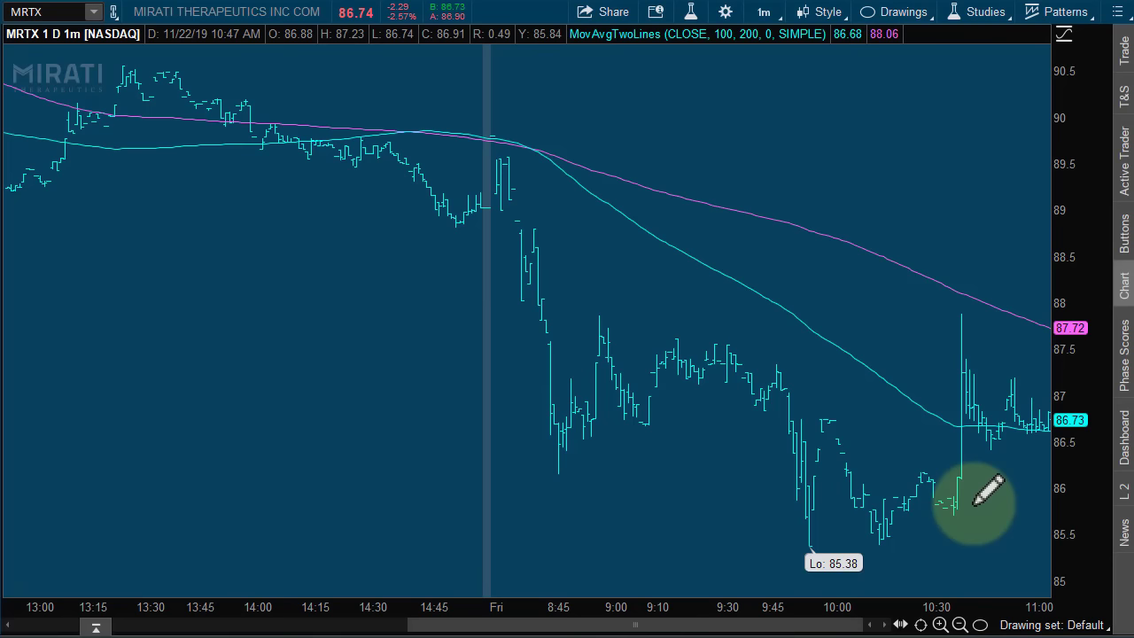
mouse_move(957, 451)
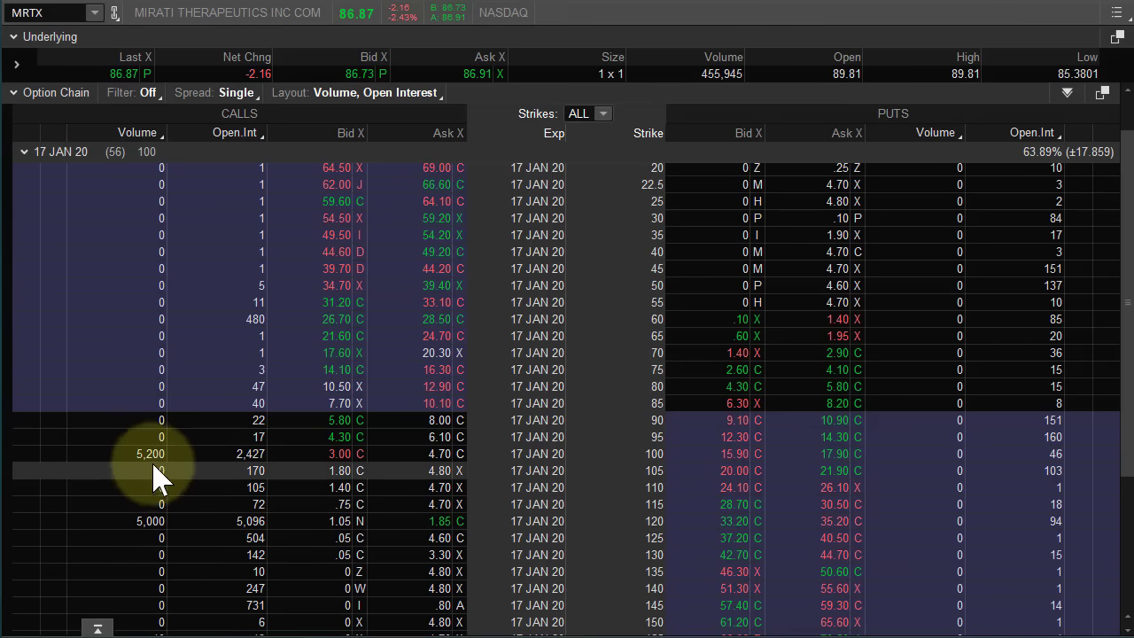
mouse_move(381, 478)
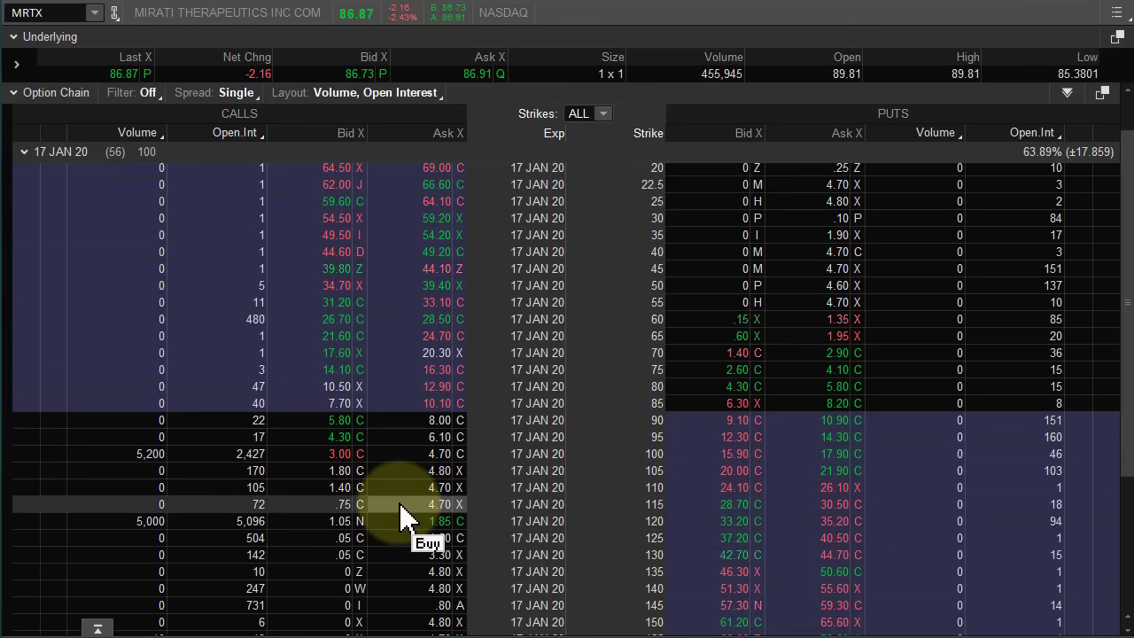
mouse_move(740, 85)
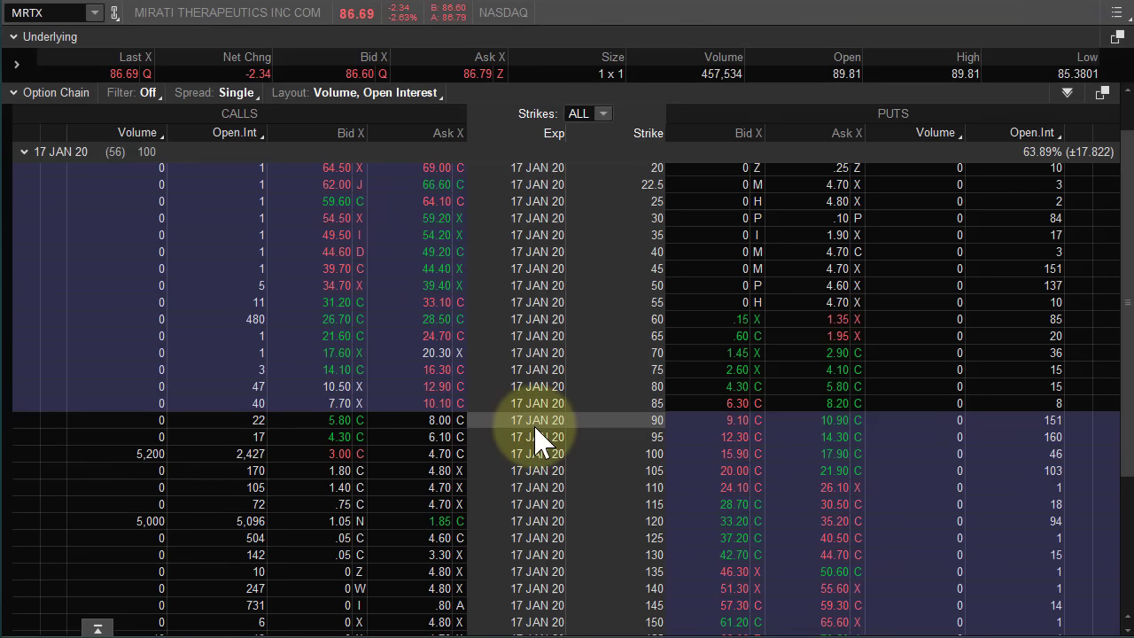
left_click(44, 12)
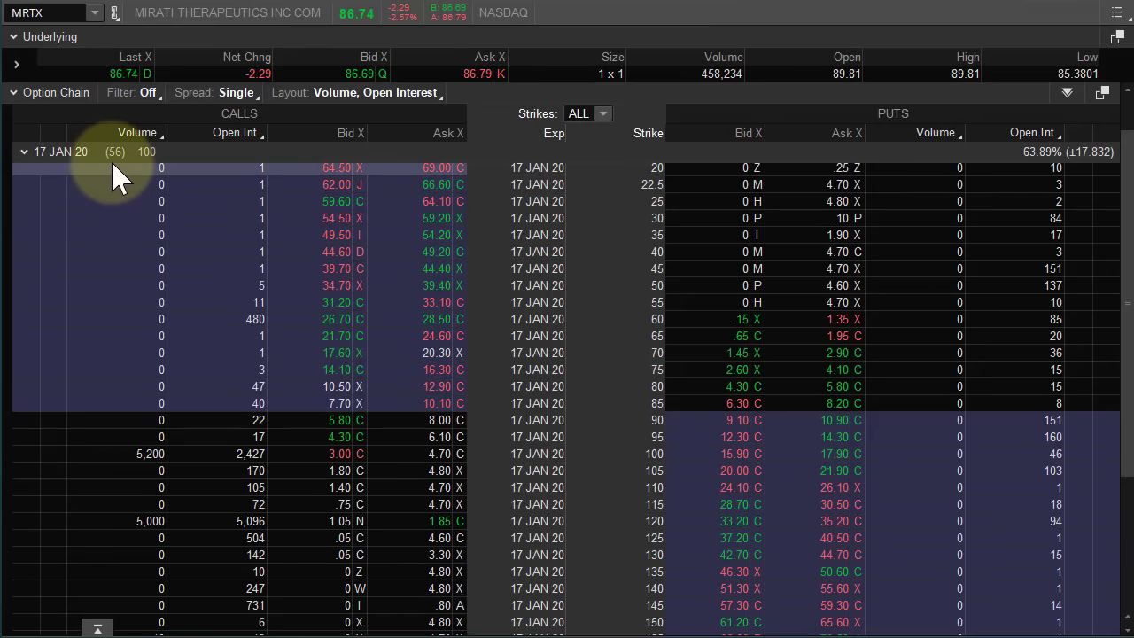
mouse_move(115, 152)
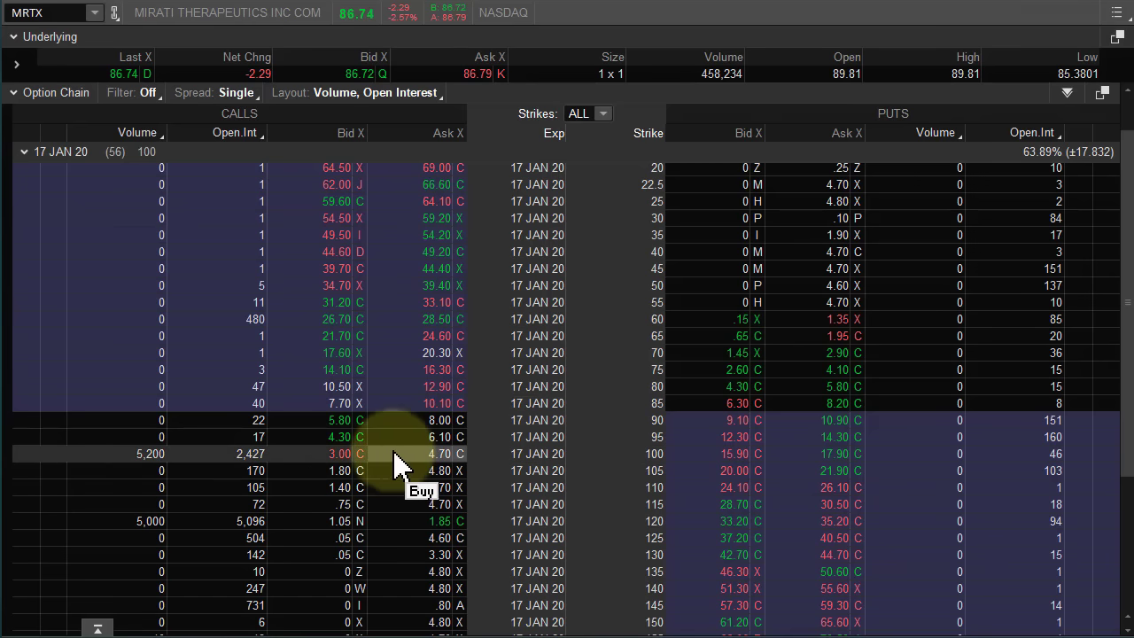
mouse_move(540, 487)
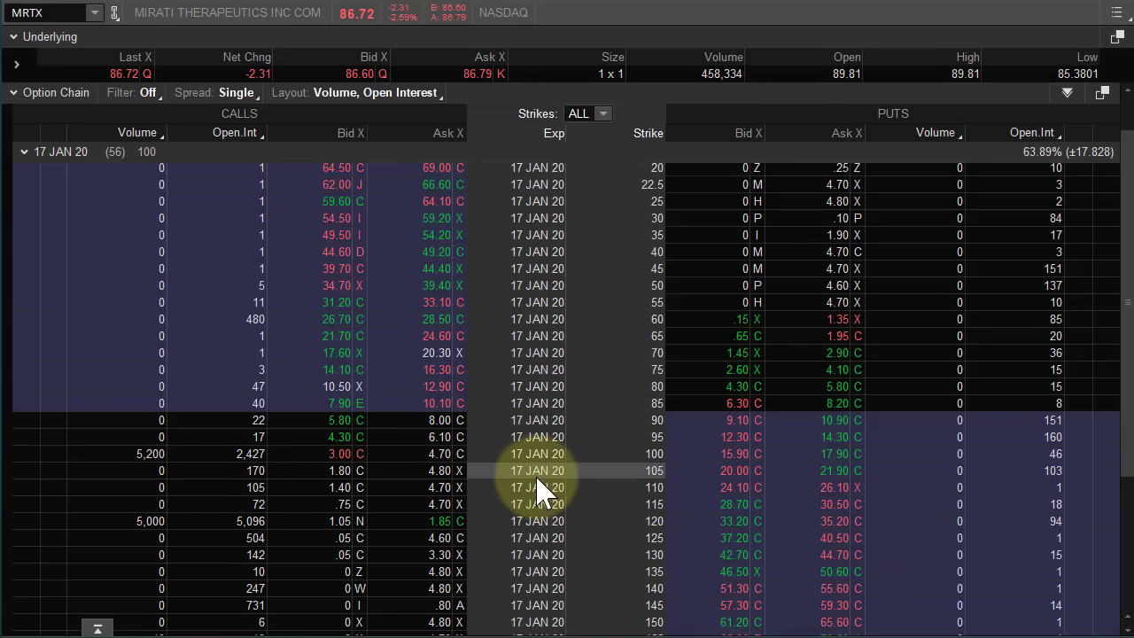